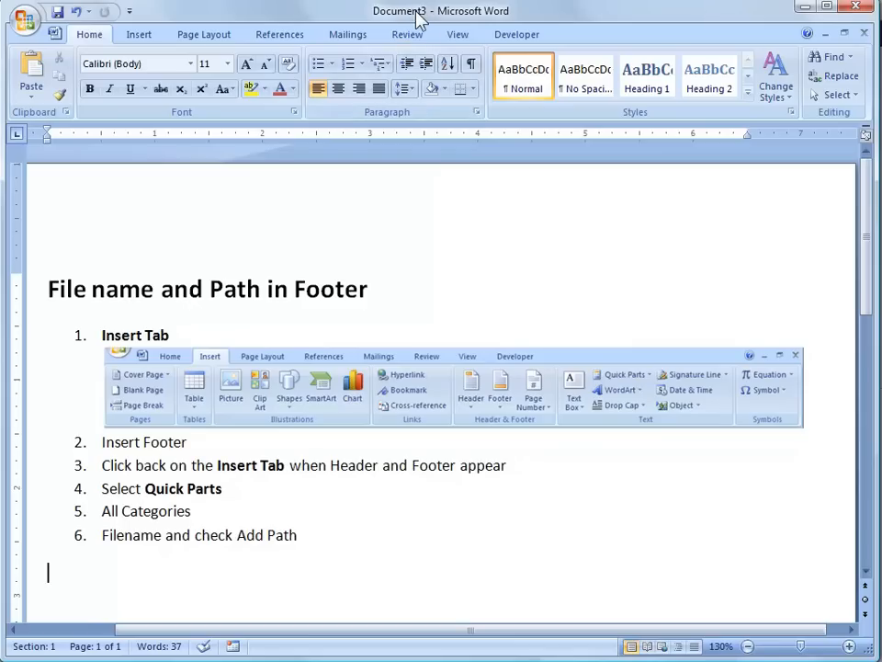
pyautogui.moveTo(92, 90)
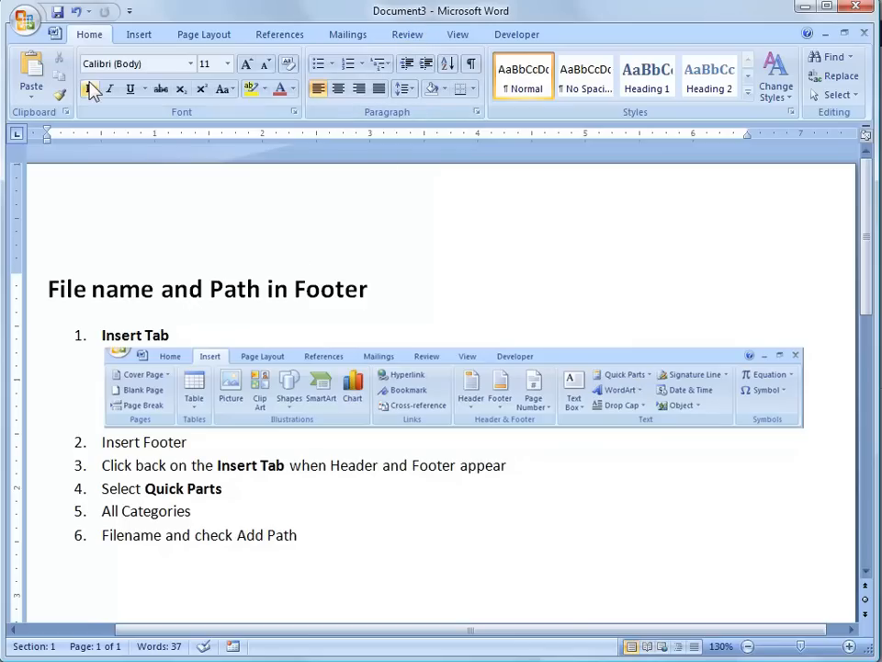
# Start editing the page footer and bring up the Quick Parts list from Insert
pyautogui.scroll(-3)
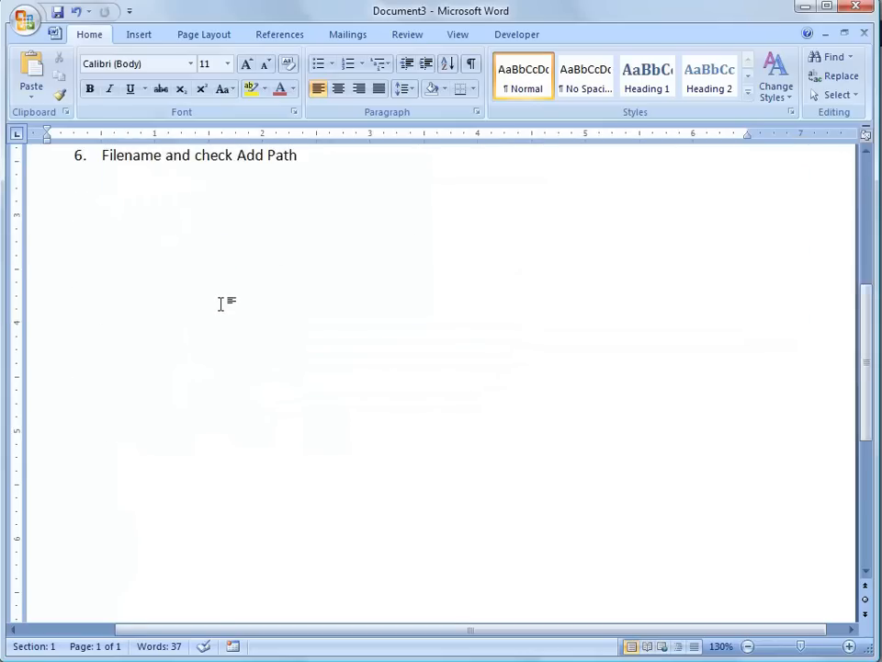
pyautogui.scroll(3)
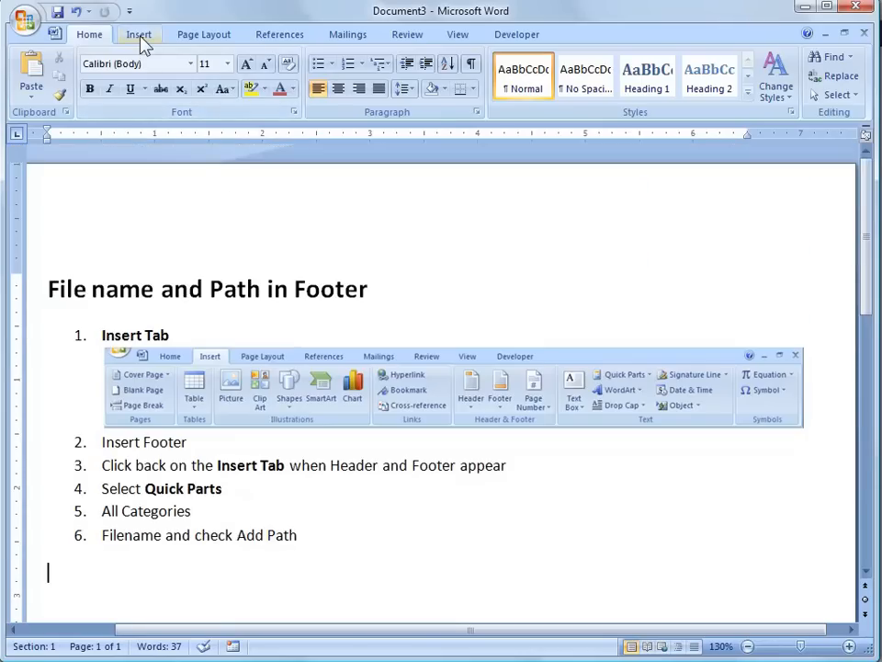
pyautogui.click(498, 75)
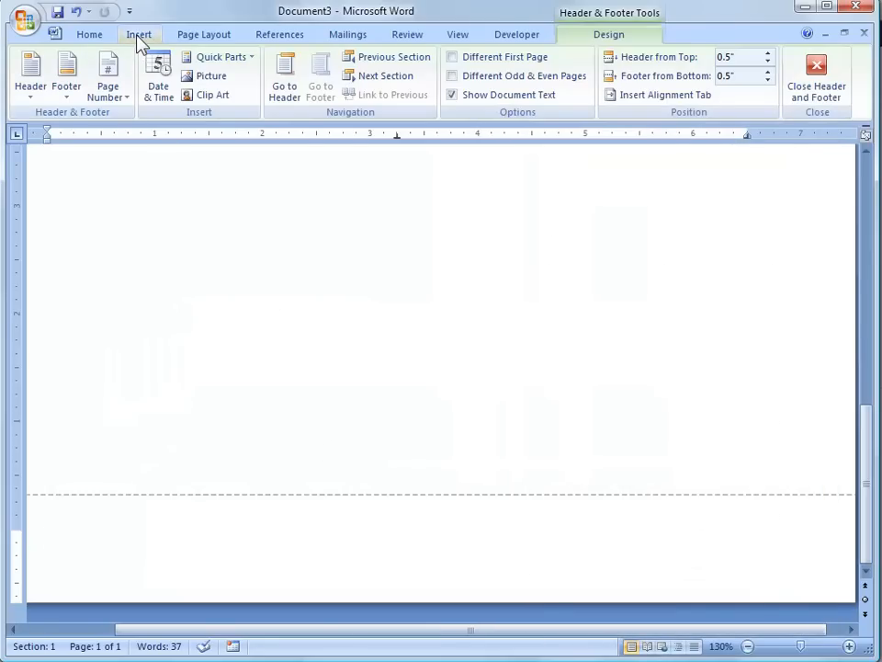
pyautogui.click(137, 33)
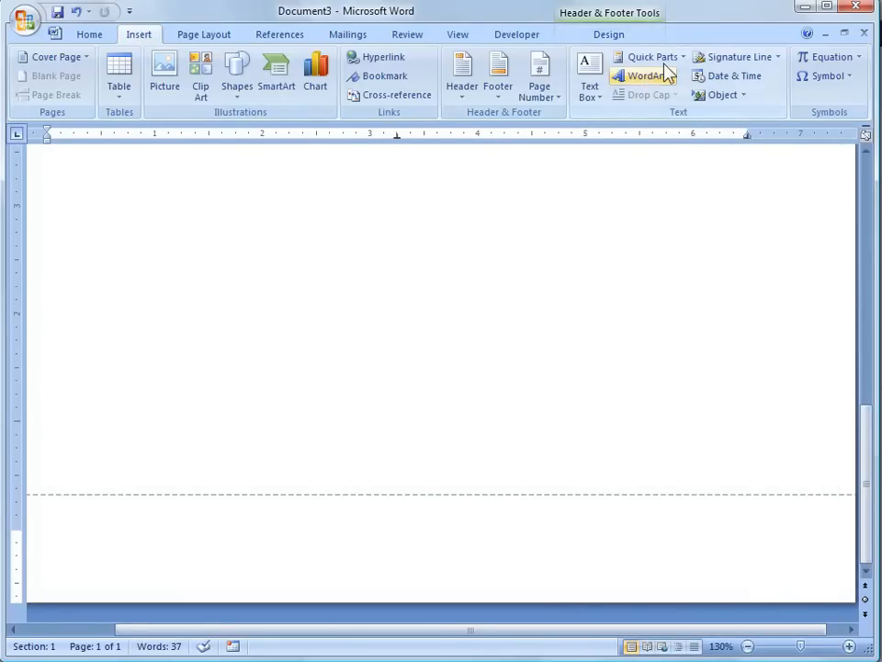
pyautogui.click(652, 57)
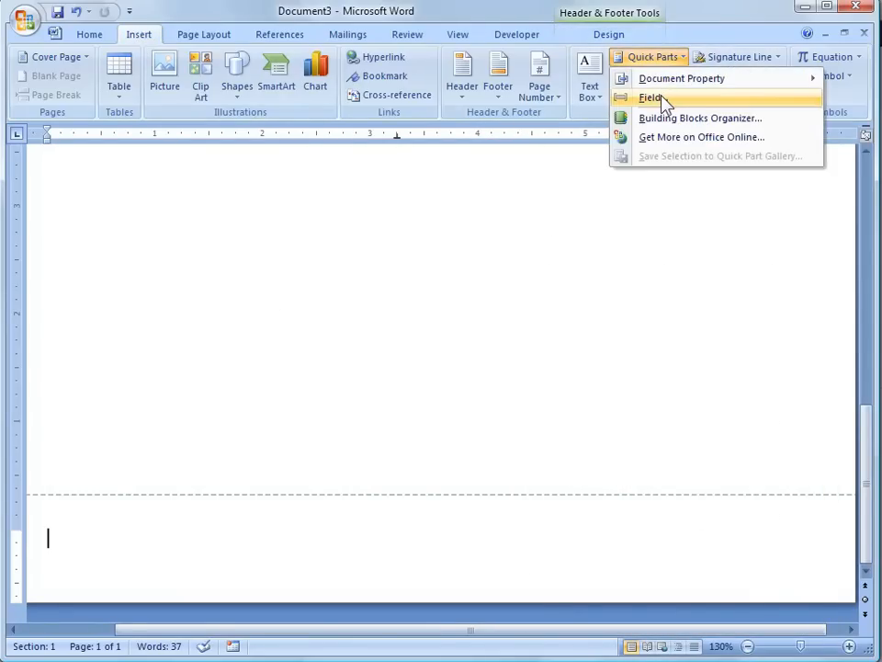
# Insert a Document Information FileName field with 'Add path to filename' checked into the footer
pyautogui.click(651, 99)
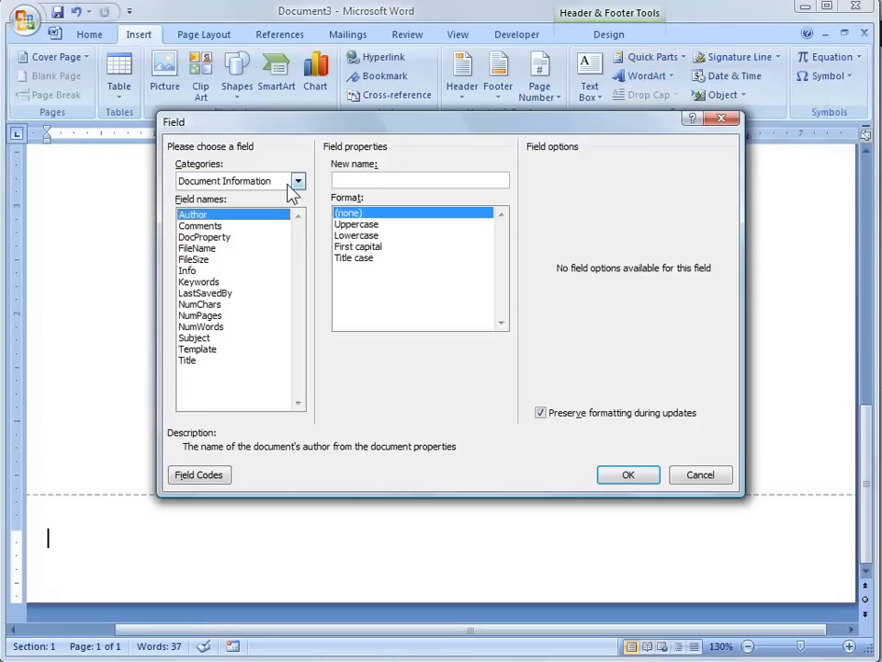
pyautogui.click(298, 180)
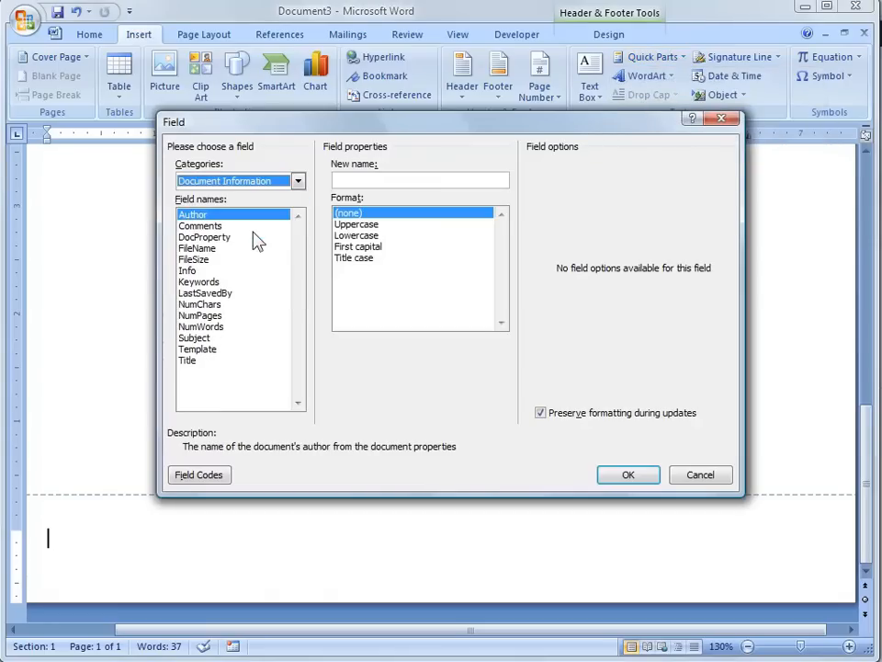
pyautogui.click(196, 248)
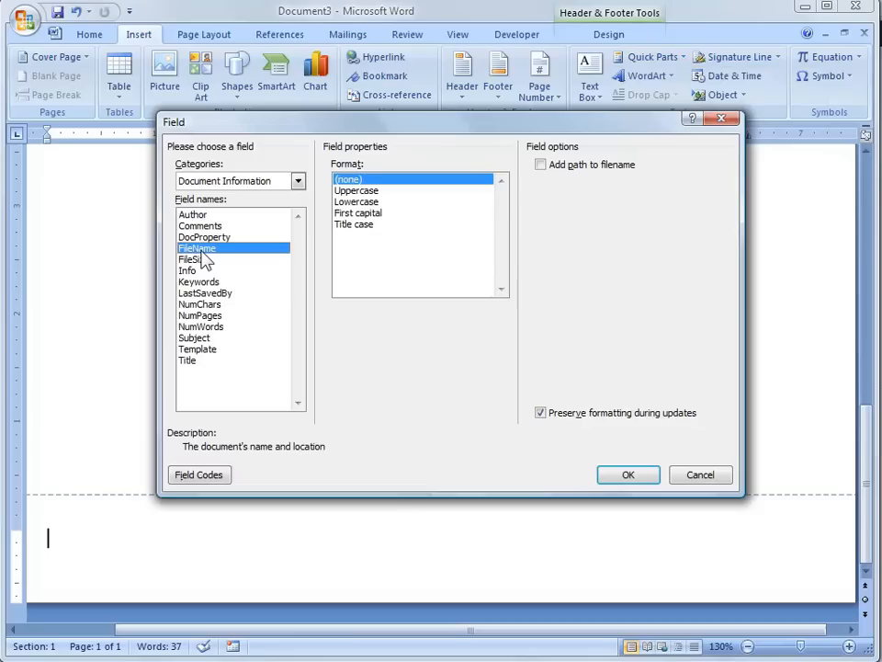
pyautogui.moveTo(366, 198)
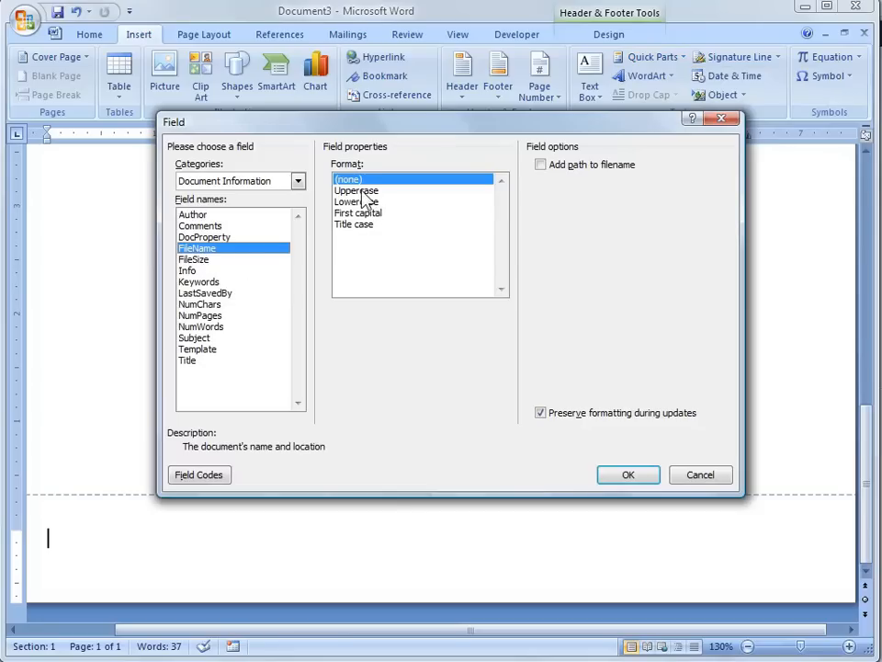
pyautogui.moveTo(379, 204)
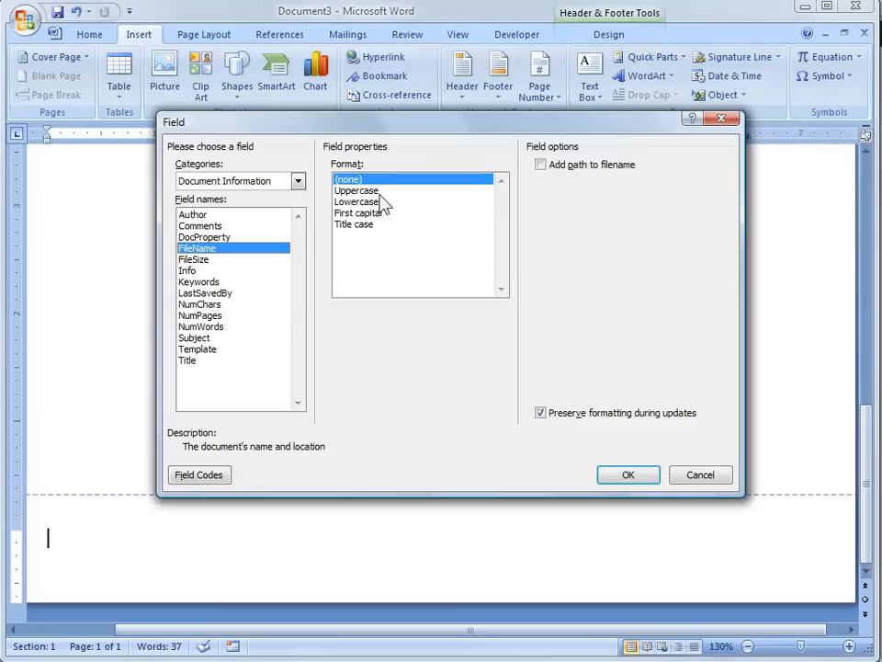
pyautogui.click(540, 166)
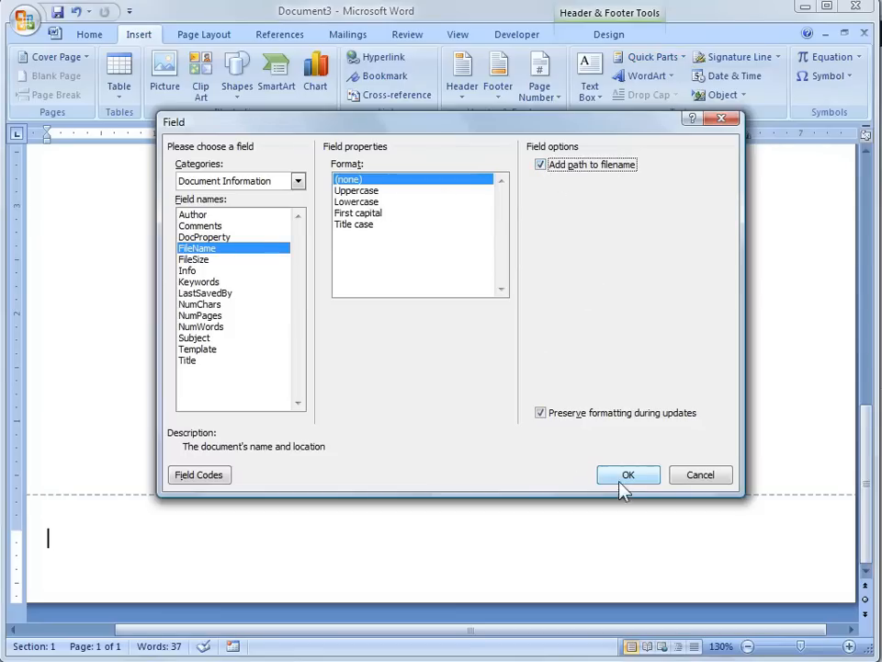
pyautogui.click(628, 474)
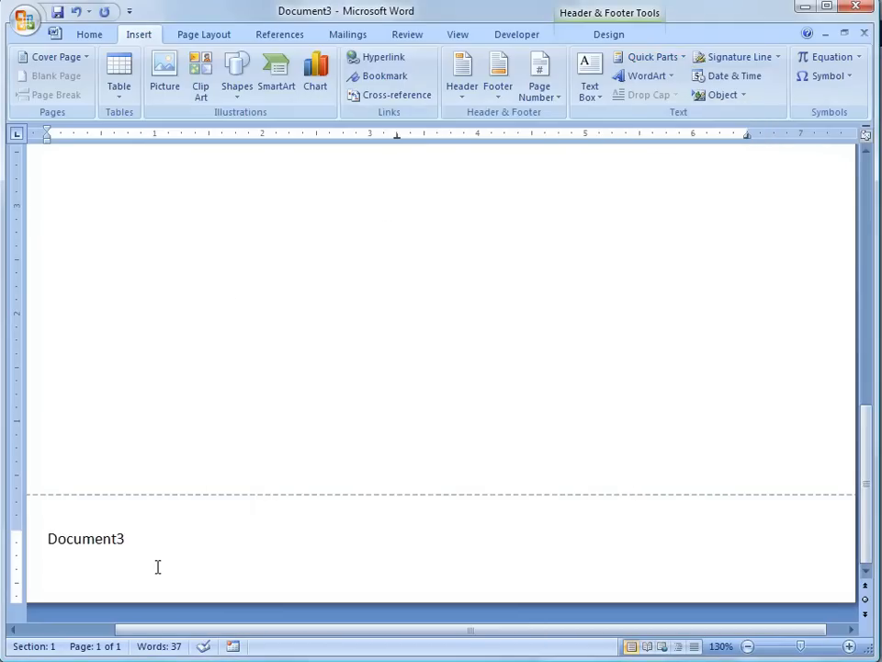
pyautogui.moveTo(151, 564)
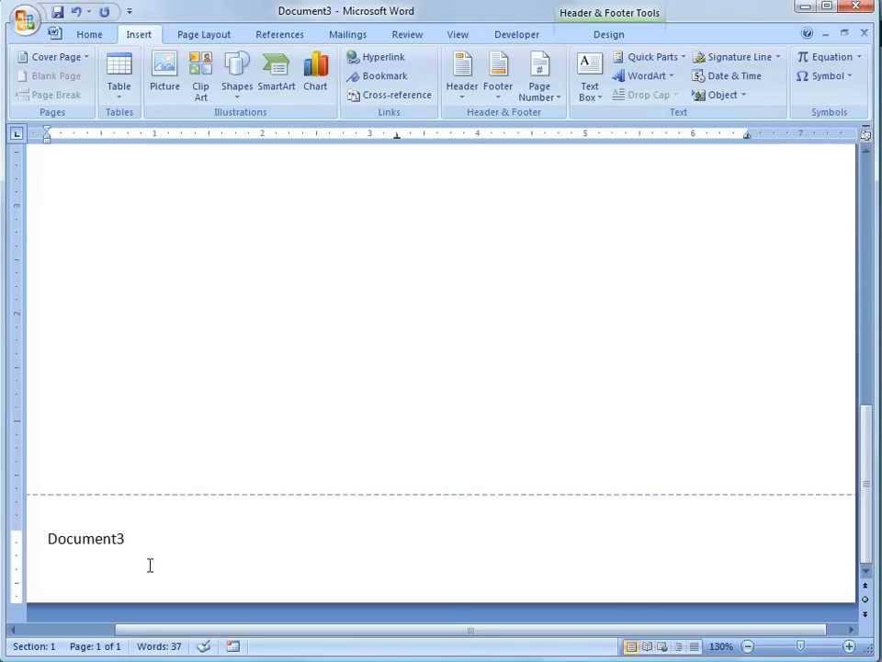
pyautogui.moveTo(315, 26)
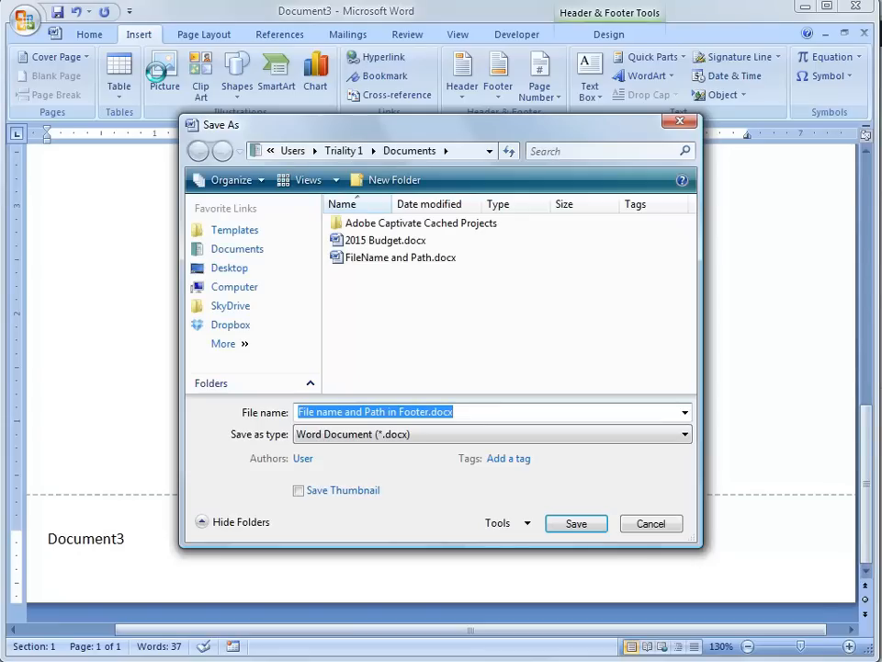
# Save the document as Test_Chris_Menard.docx in the Documents folder
pyautogui.write('T')
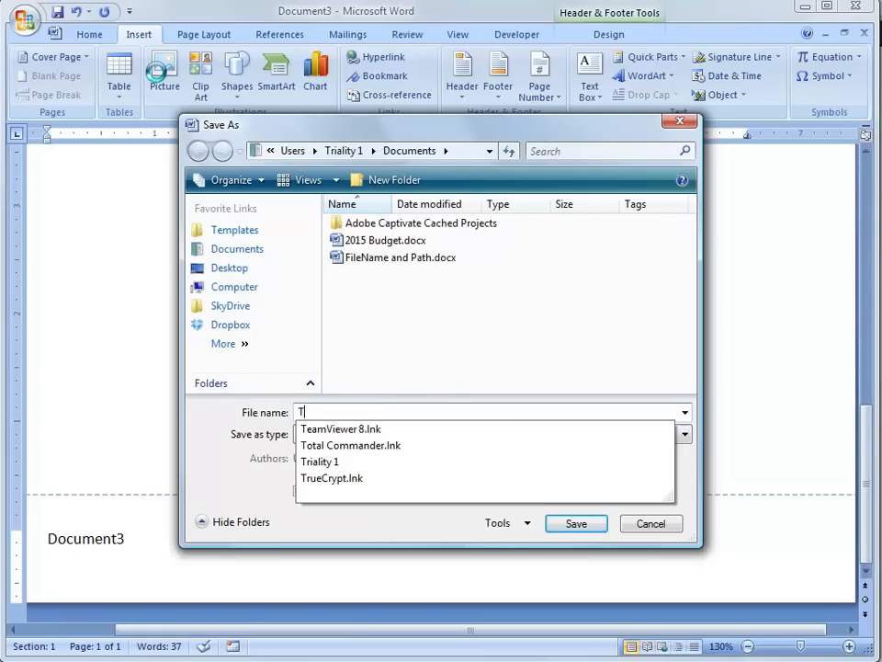
pyautogui.write('est_Chris_Menard.docx')
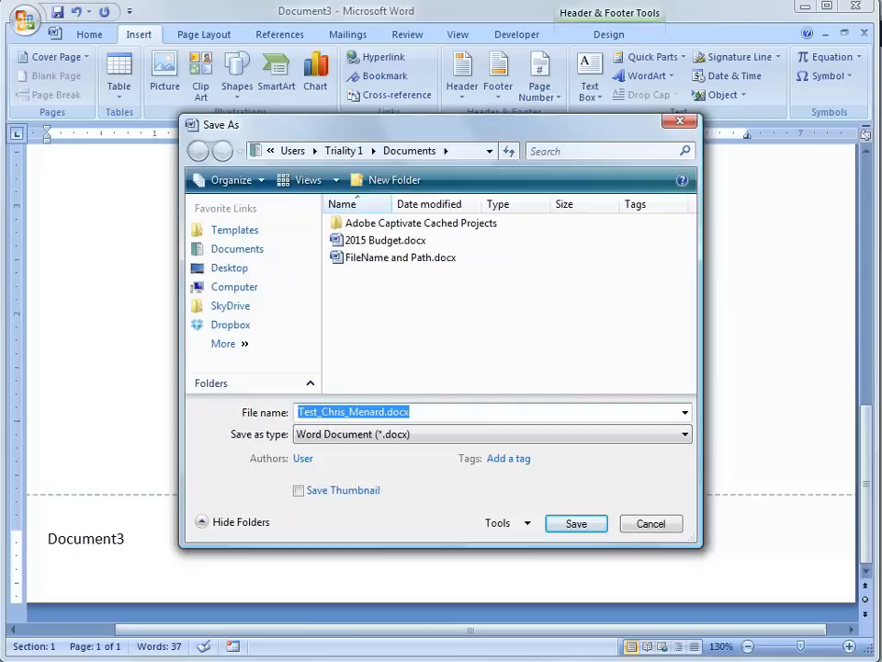
pyautogui.click(576, 522)
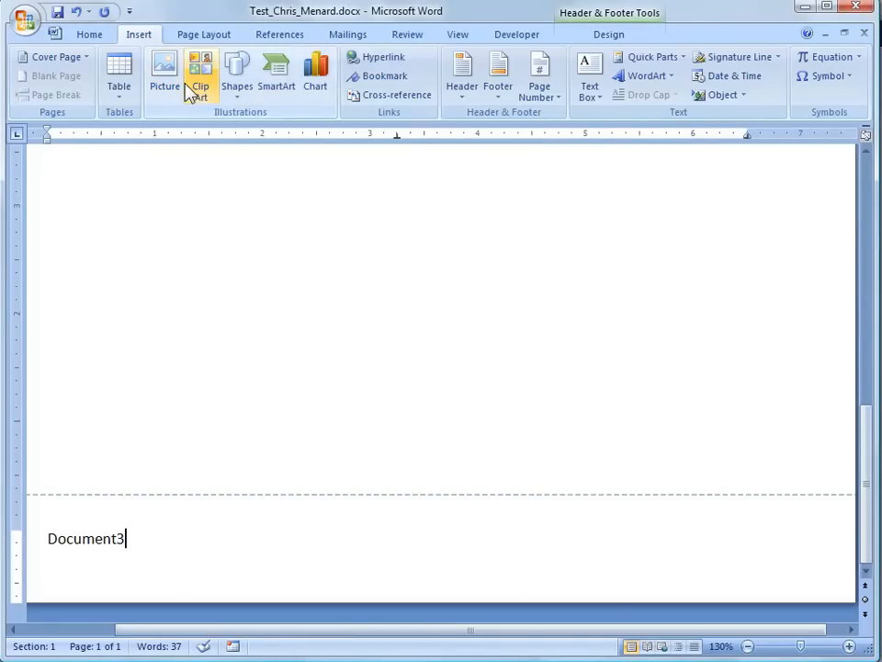
pyautogui.moveTo(131, 530)
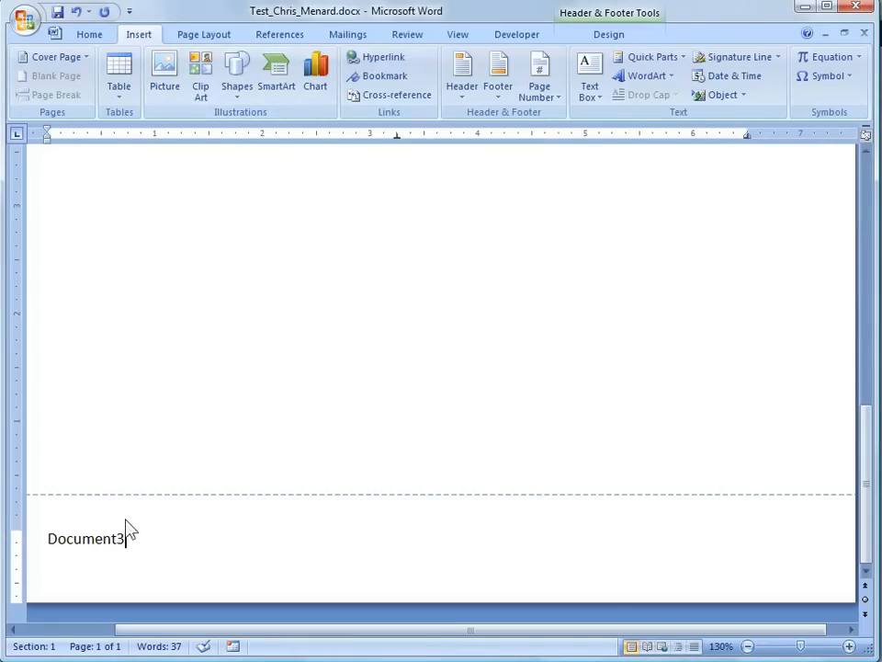
pyautogui.doubleClick(84, 537)
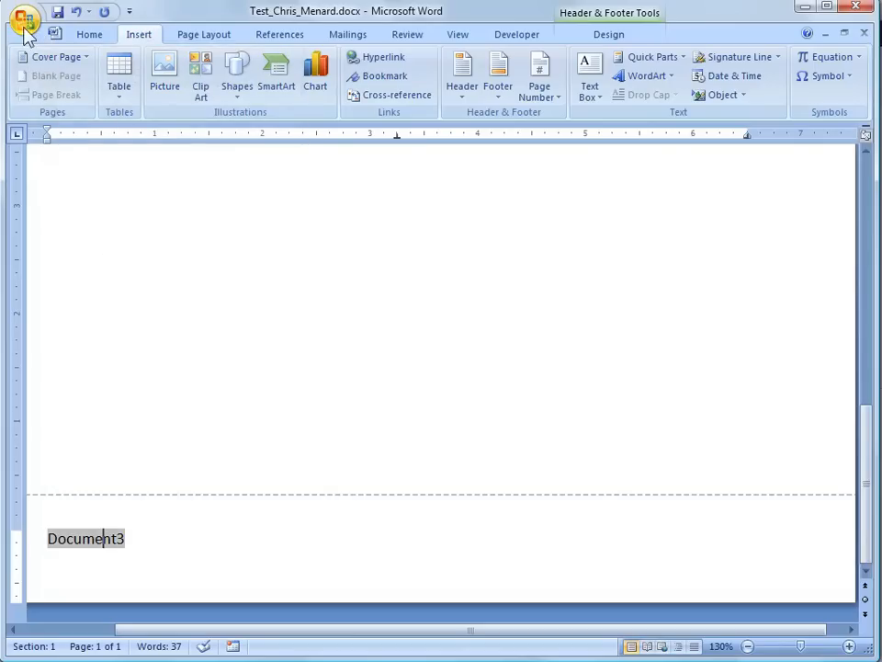
# Check in Print Preview that the footer shows C:\Users\Triality1\Documents\Test_Chris_Menard.docx, then close the preview
pyautogui.click(26, 18)
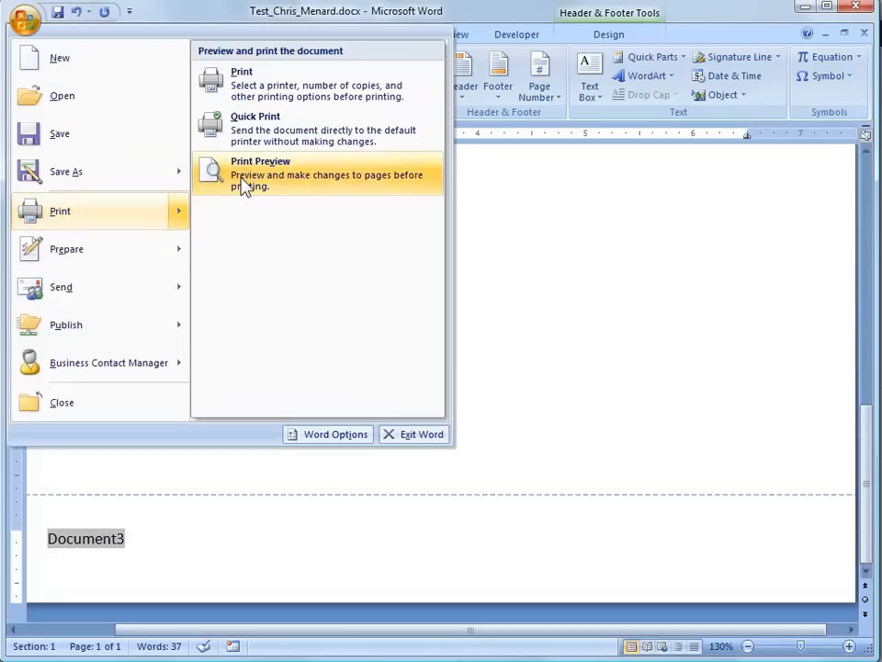
pyautogui.click(261, 173)
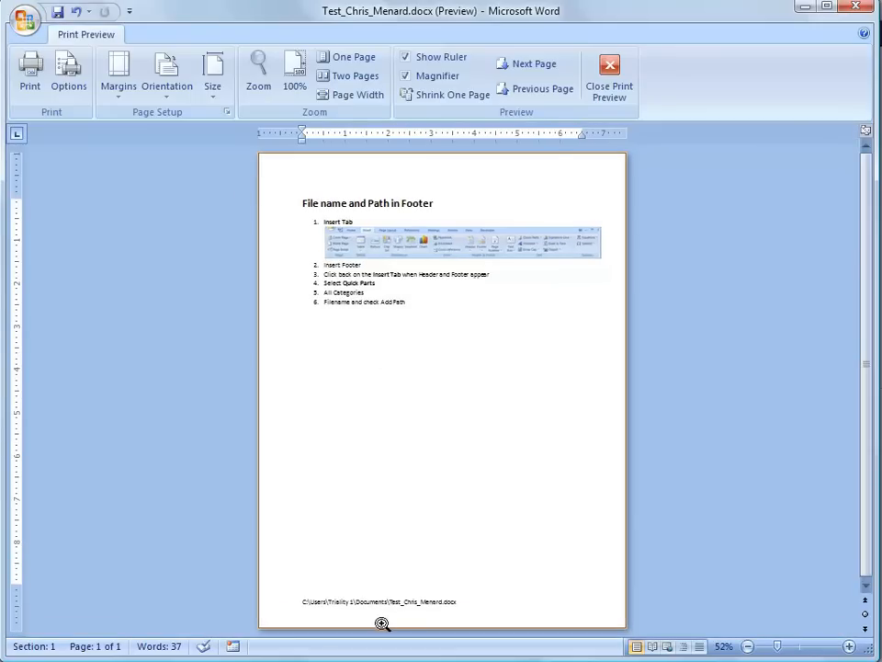
pyautogui.click(294, 70)
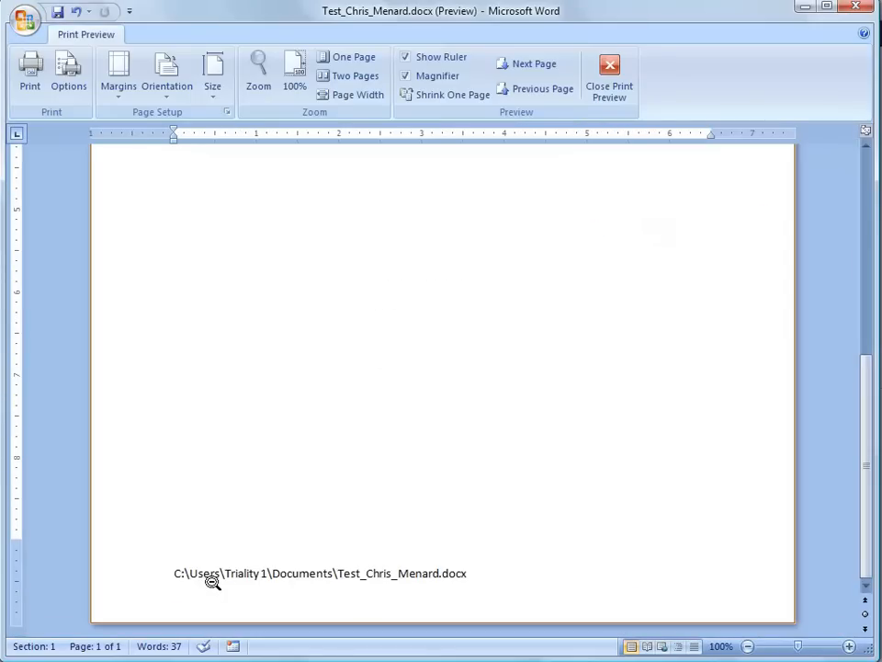
pyautogui.moveTo(611, 73)
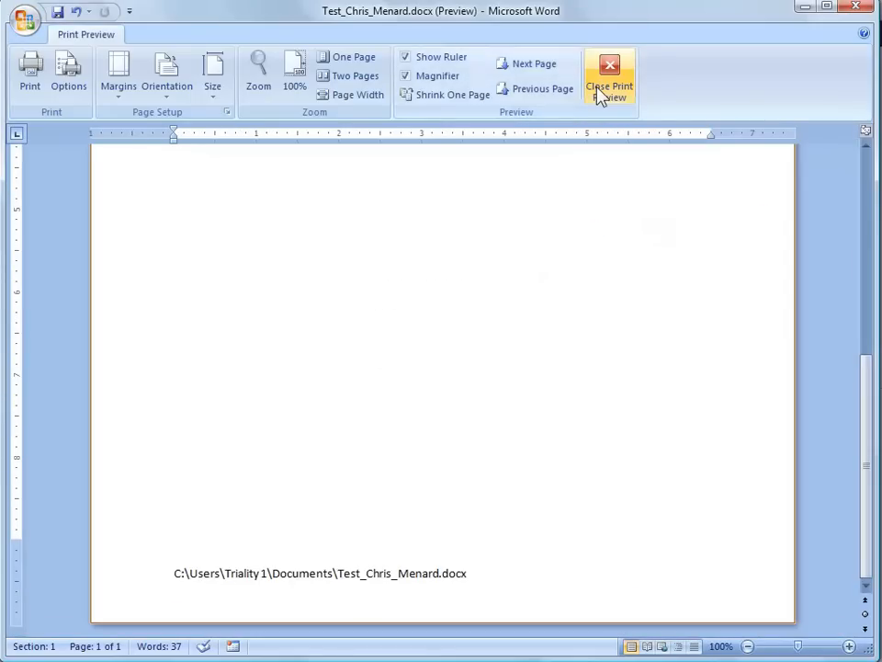
pyautogui.click(611, 78)
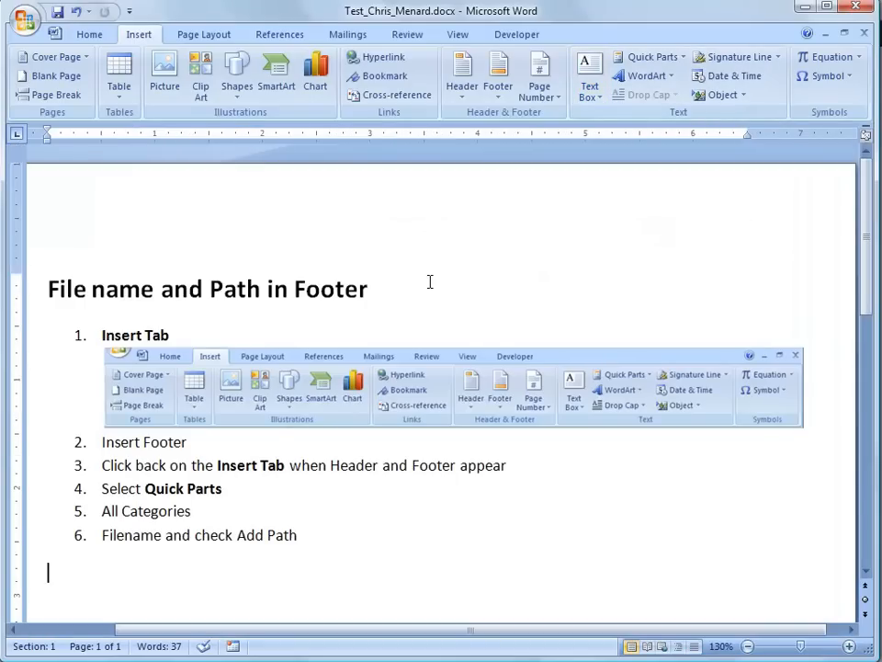